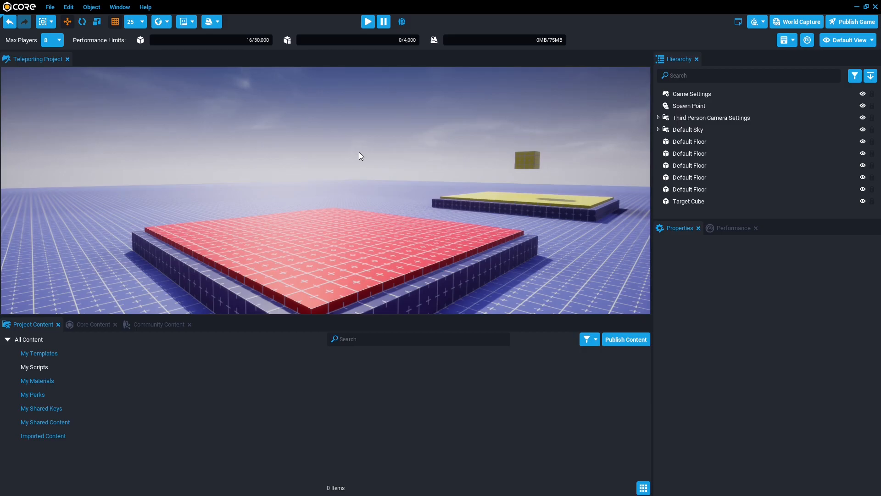
Find the Trigger asset in Core Content and place it above the red floor
{"action": "left_click", "coordinate": [94, 324]}
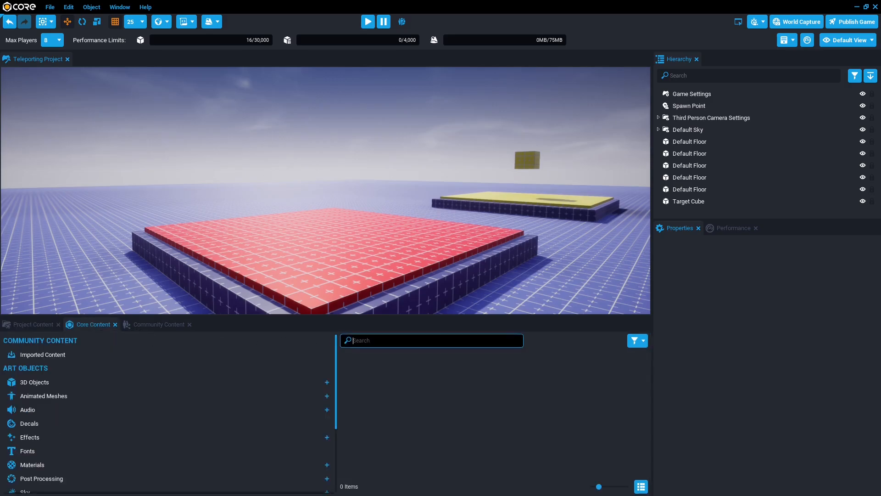
{"action": "type", "text": "Tr"}
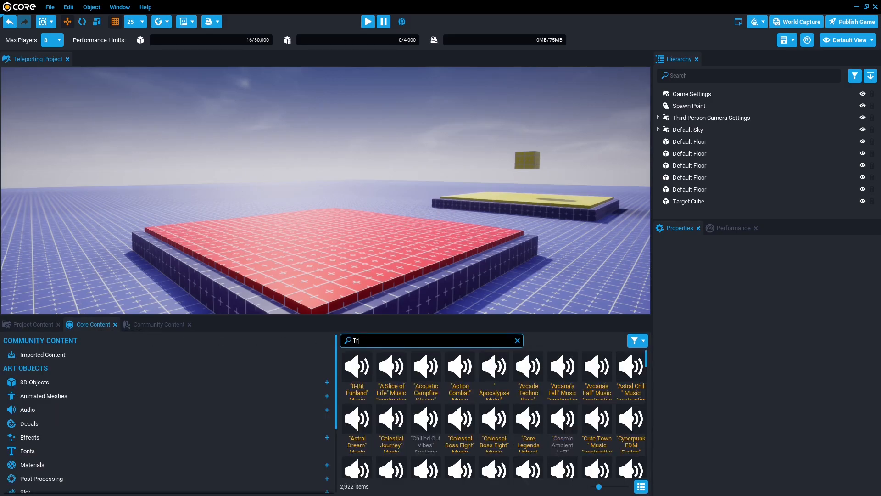
{"action": "type", "text": "rigger"}
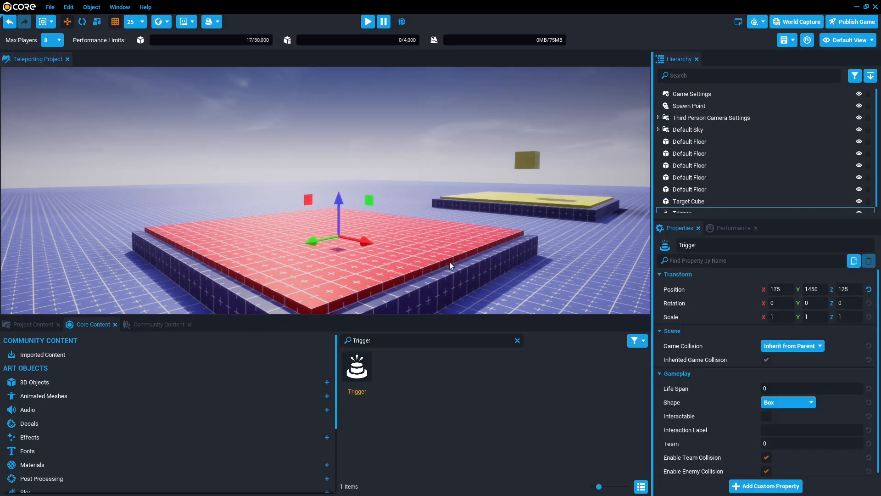
Show gizmos and set the Trigger's scale to 15 on all axes so it encloses the red floor
{"action": "key", "text": "v"}
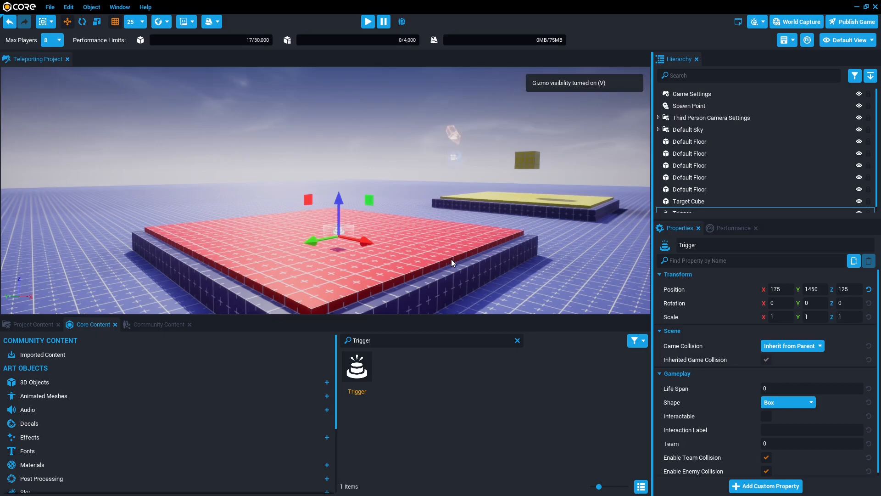
{"action": "left_click", "coordinate": [781, 317]}
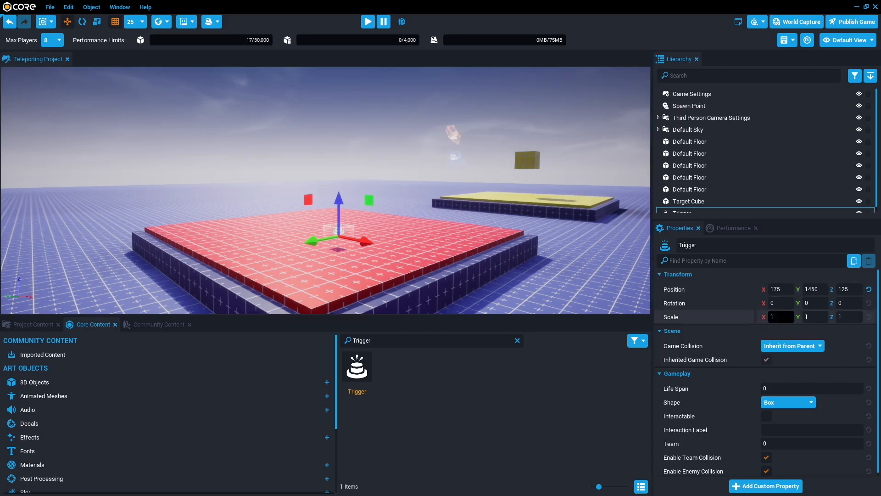
{"action": "type", "text": "15"}
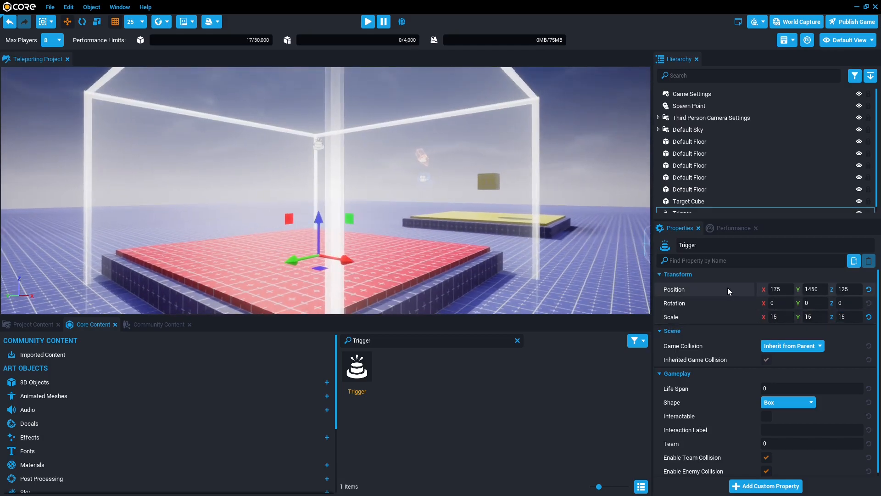
{"action": "mouse_move", "coordinate": [738, 310]}
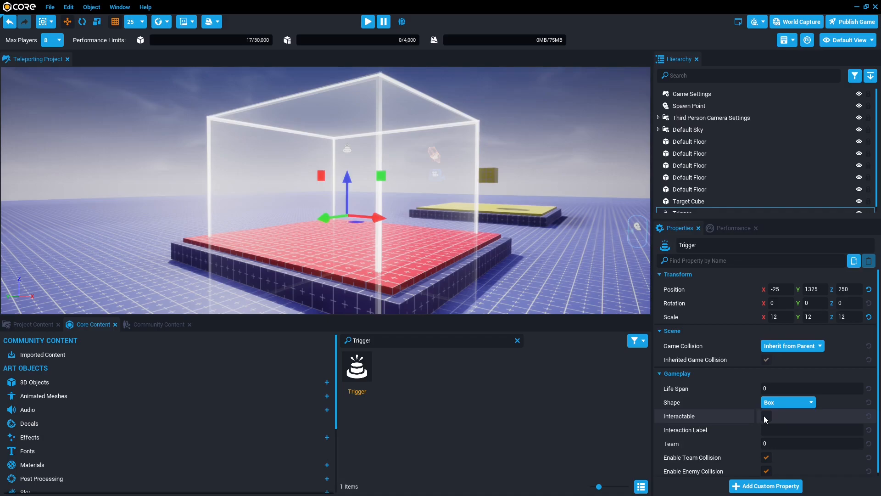
Enable Interactable on the trigger with Interaction Label 'Do you want to Teleport?'
{"action": "left_click", "coordinate": [767, 416]}
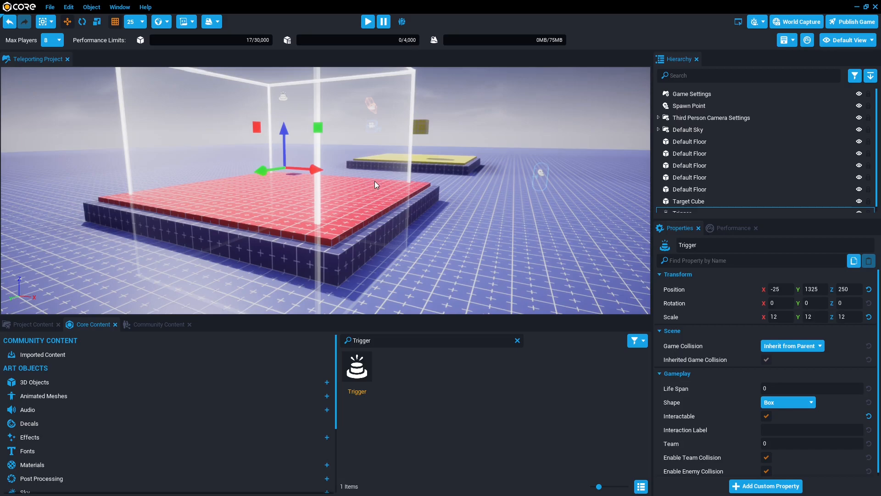
{"action": "left_click", "coordinate": [812, 430]}
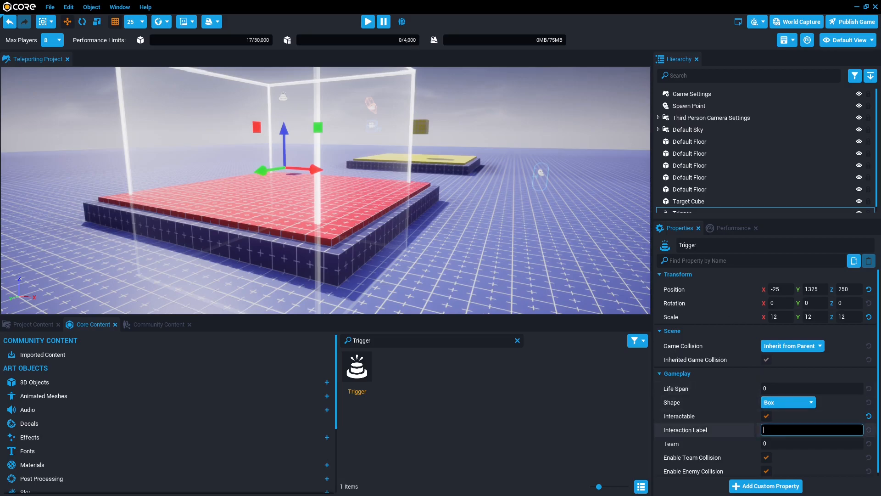
{"action": "type", "text": "Do you want to"}
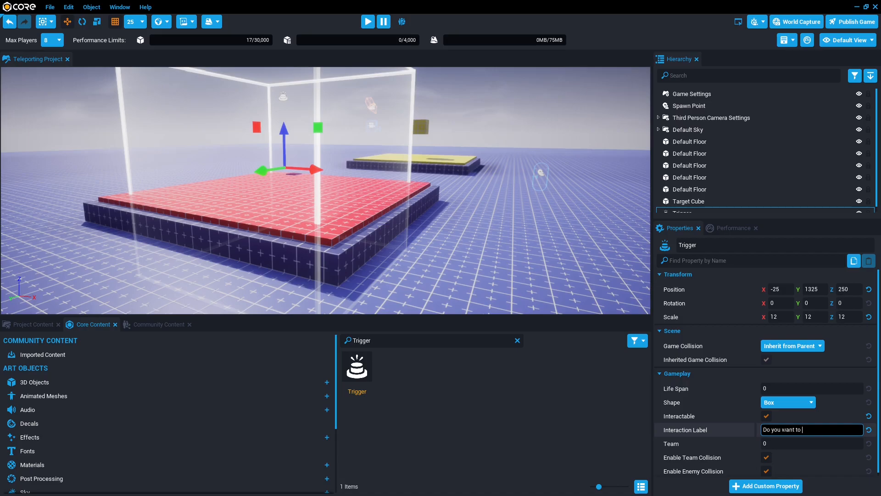
{"action": "type", "text": "Teleport?"}
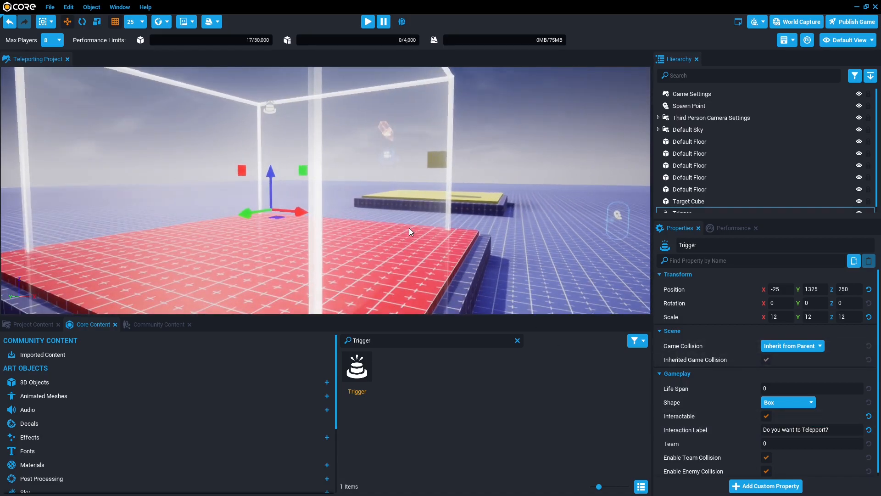
{"action": "left_click", "coordinate": [367, 22]}
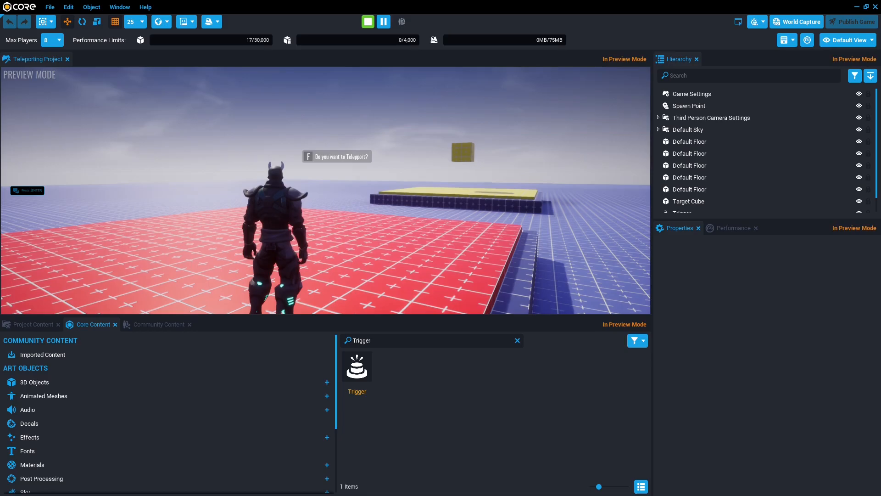
{"action": "left_click", "coordinate": [368, 22]}
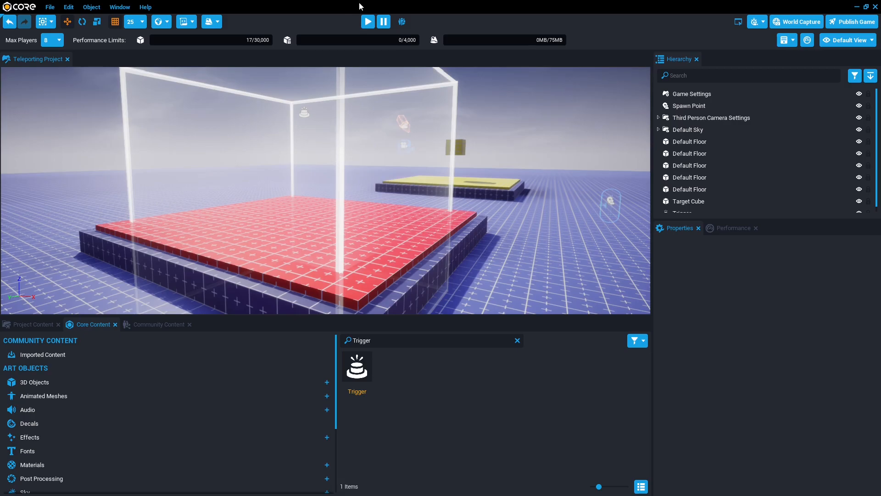
Generate a Trigger Overlap event script in the Script Generator and save it as 'Telepoot'
{"action": "left_click", "coordinate": [183, 22]}
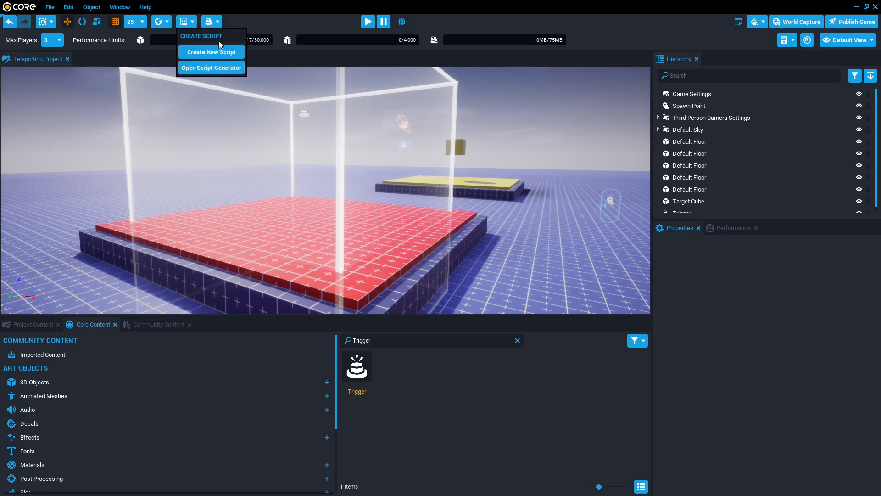
{"action": "left_click", "coordinate": [211, 68]}
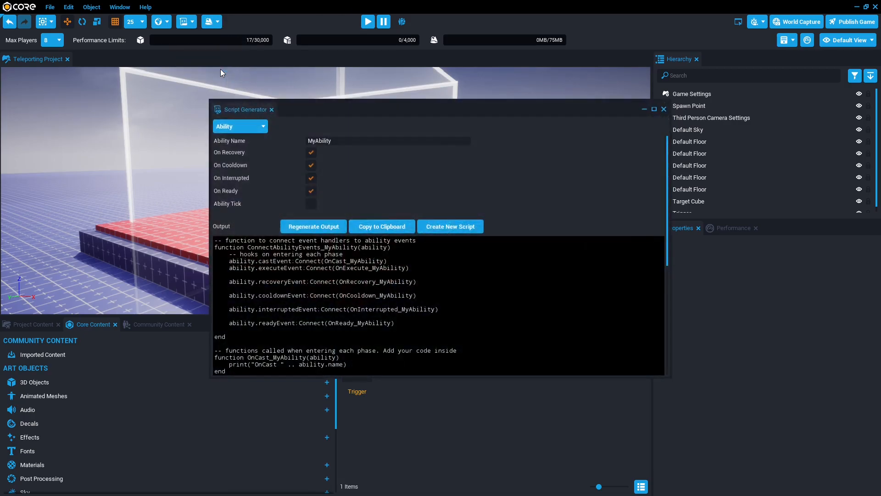
{"action": "left_click", "coordinate": [241, 126]}
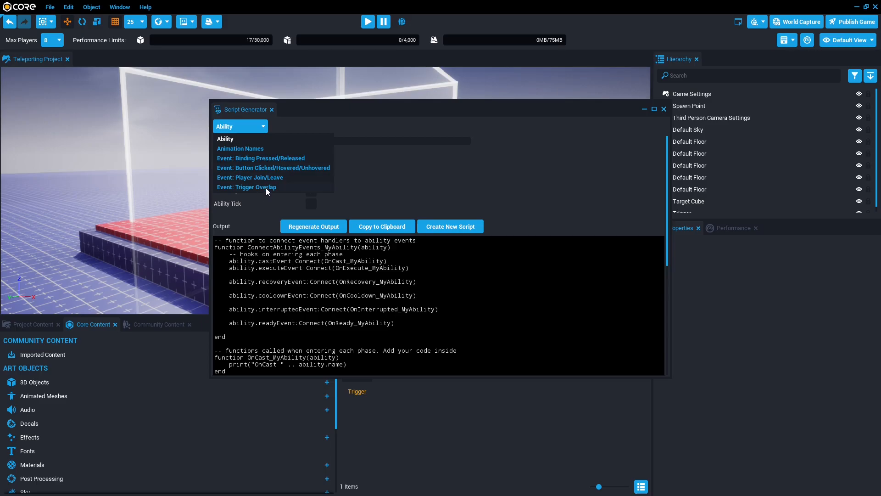
{"action": "left_click", "coordinate": [247, 187]}
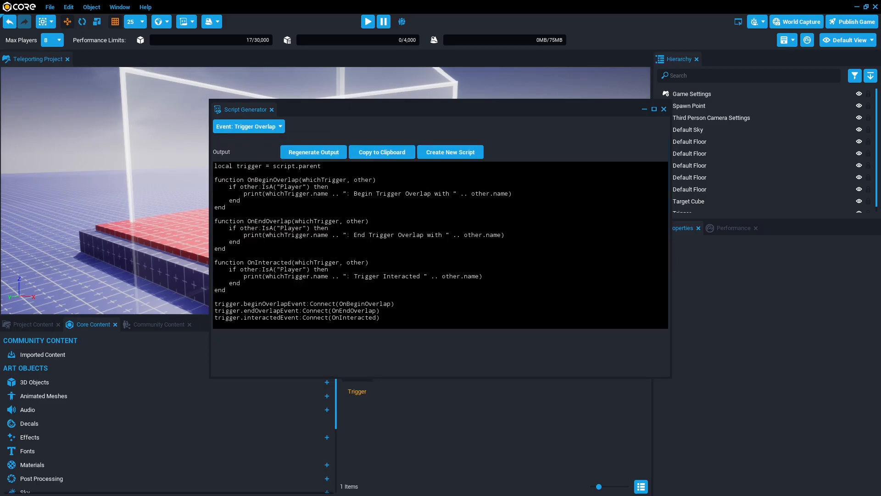
{"action": "mouse_move", "coordinate": [455, 157]}
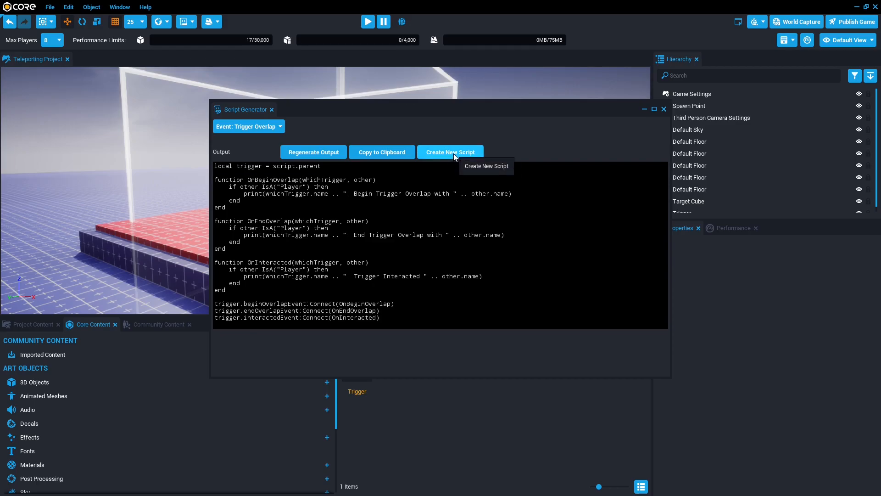
{"action": "left_click", "coordinate": [450, 152]}
{"action": "type", "text": "Telepoot"}
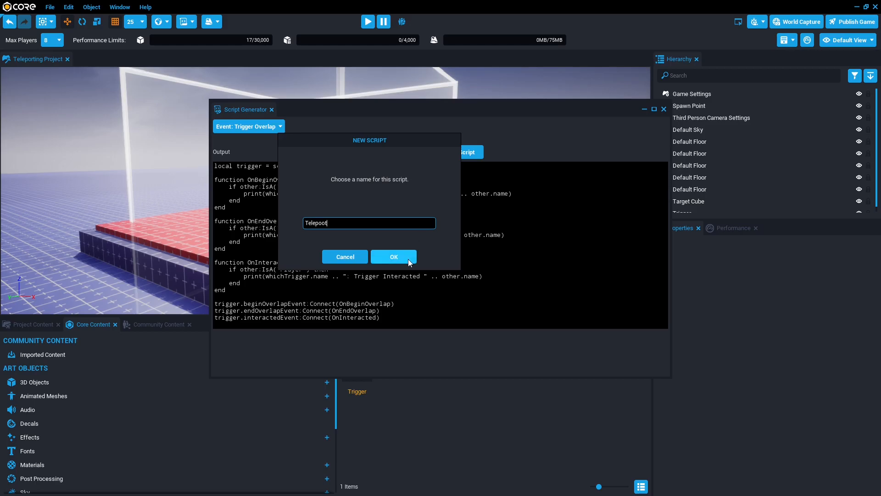
{"action": "left_click", "coordinate": [394, 257]}
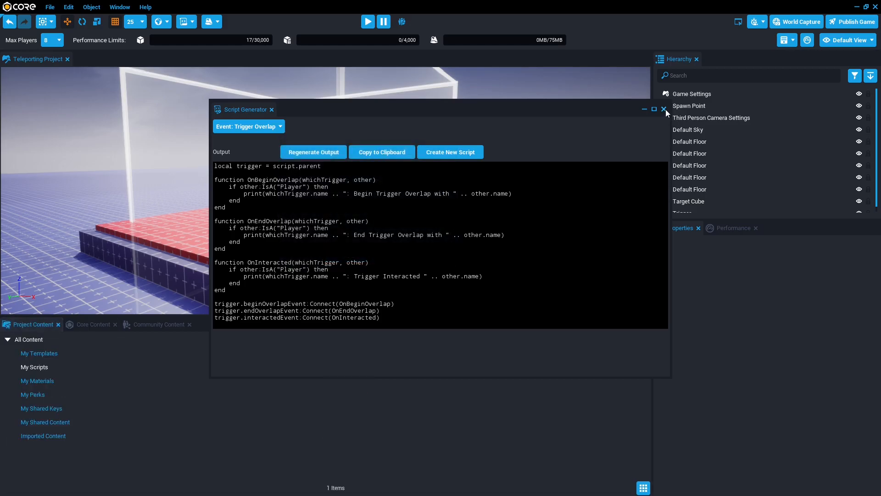
Place the Telepoot script as a child of the Trigger in the Hierarchy
{"action": "left_click", "coordinate": [663, 110]}
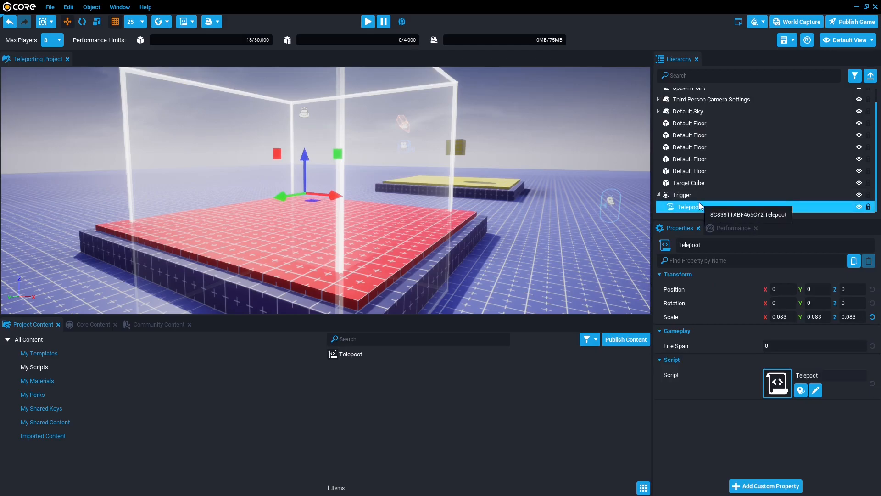
{"action": "left_click", "coordinate": [682, 194]}
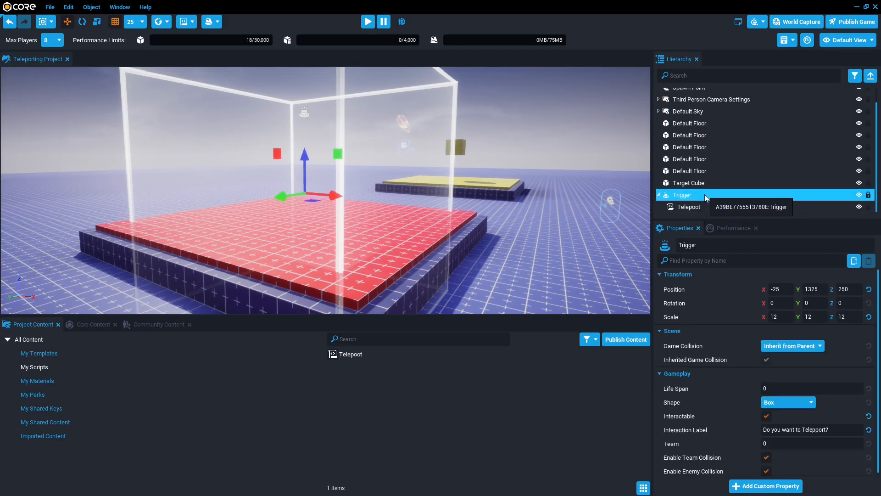
{"action": "left_click", "coordinate": [689, 207]}
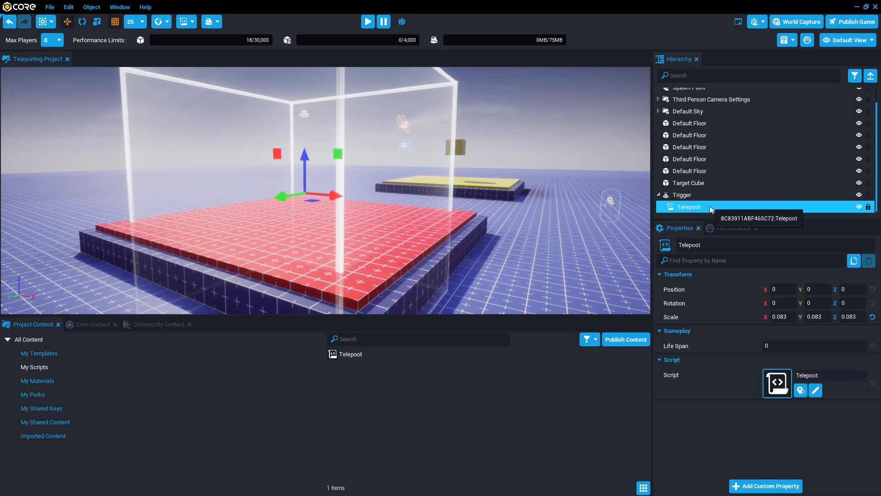
{"action": "mouse_move", "coordinate": [737, 222]}
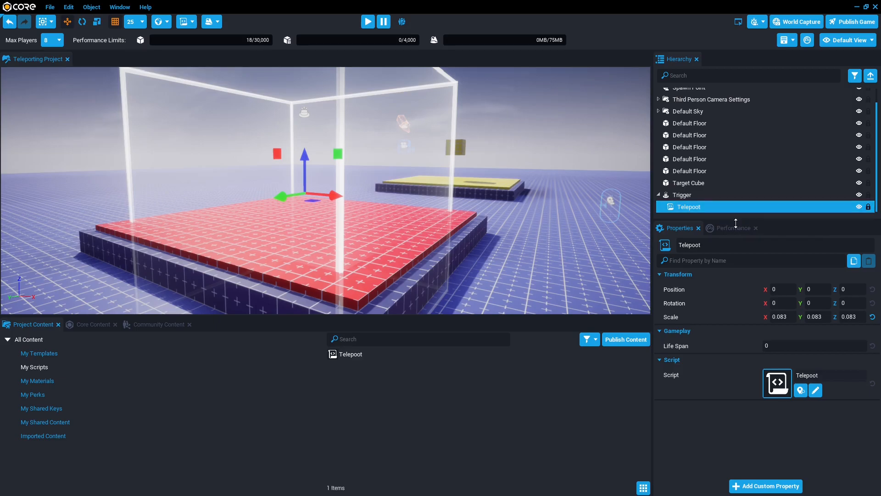
{"action": "mouse_move", "coordinate": [766, 486]}
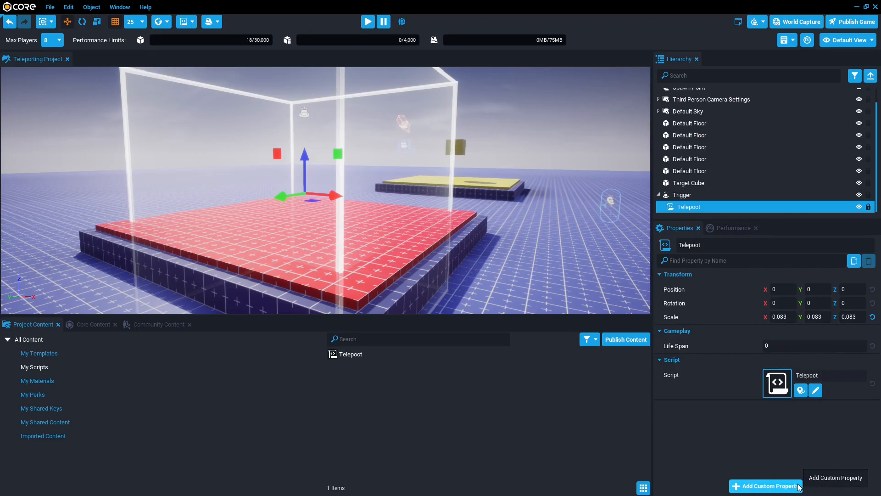
Add a Core Object Reference custom property named 'Target' to the Telepoot script
{"action": "left_click", "coordinate": [767, 486]}
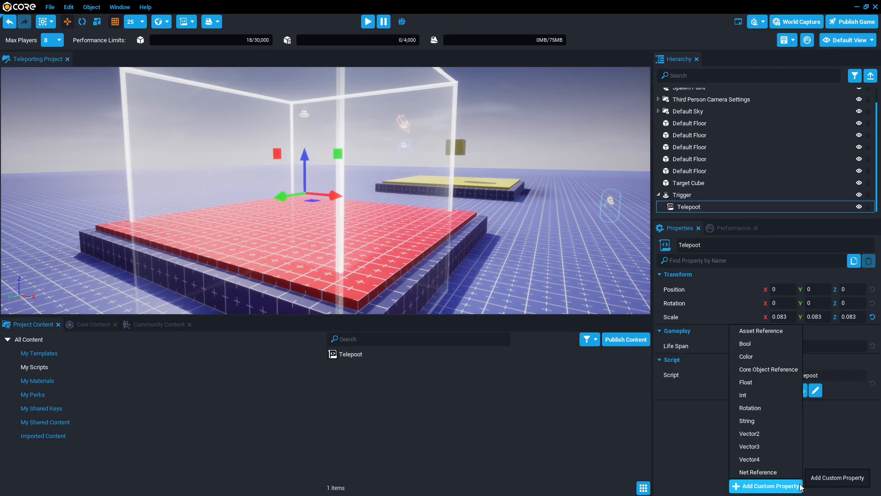
{"action": "mouse_move", "coordinate": [780, 374]}
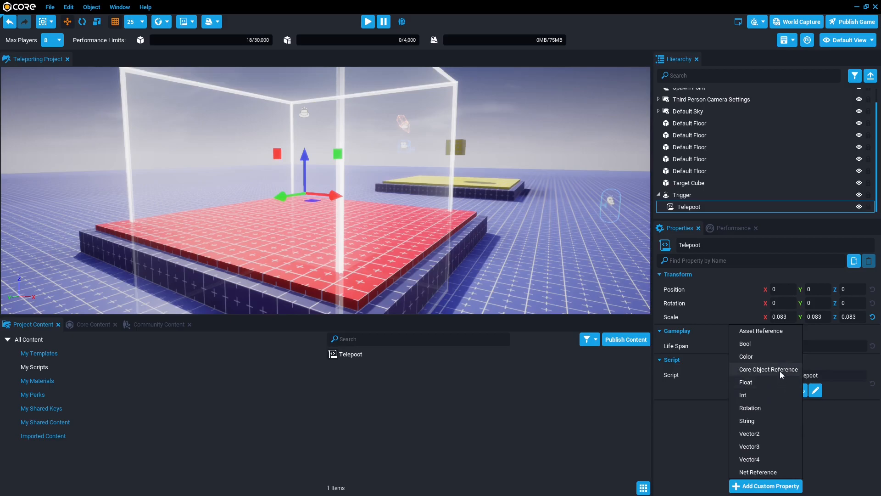
{"action": "left_click", "coordinate": [768, 369]}
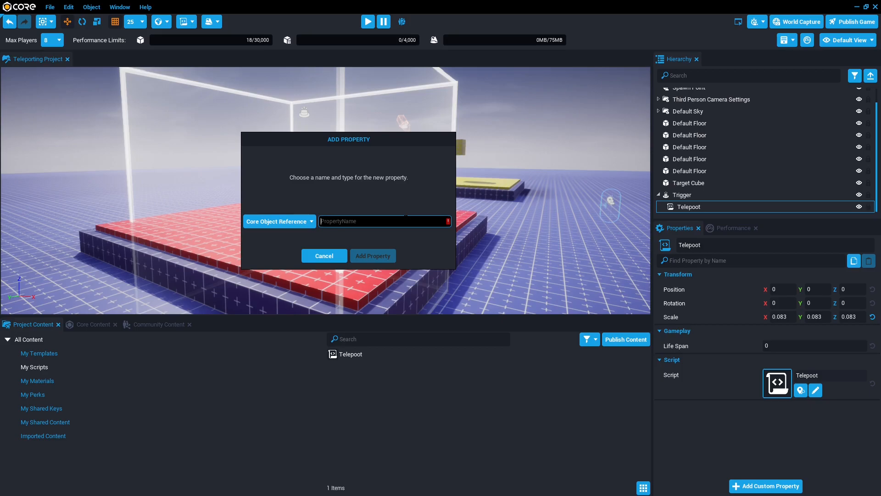
{"action": "type", "text": "Targ"}
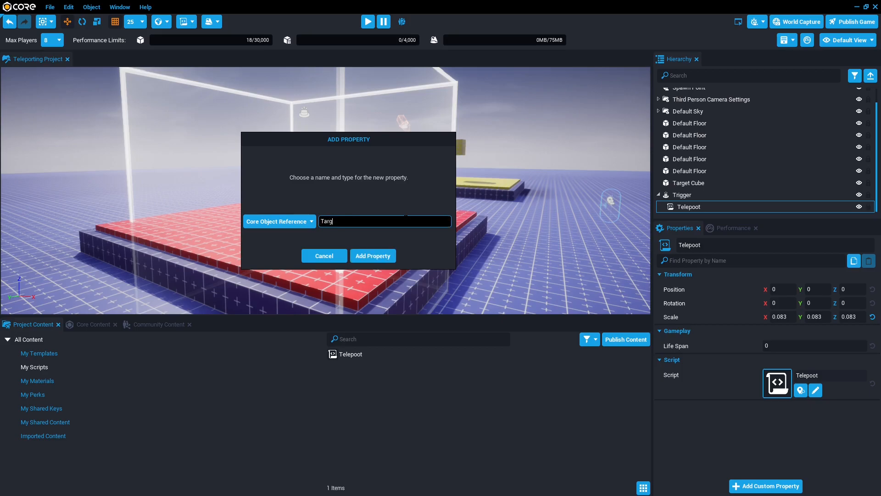
{"action": "type", "text": "et"}
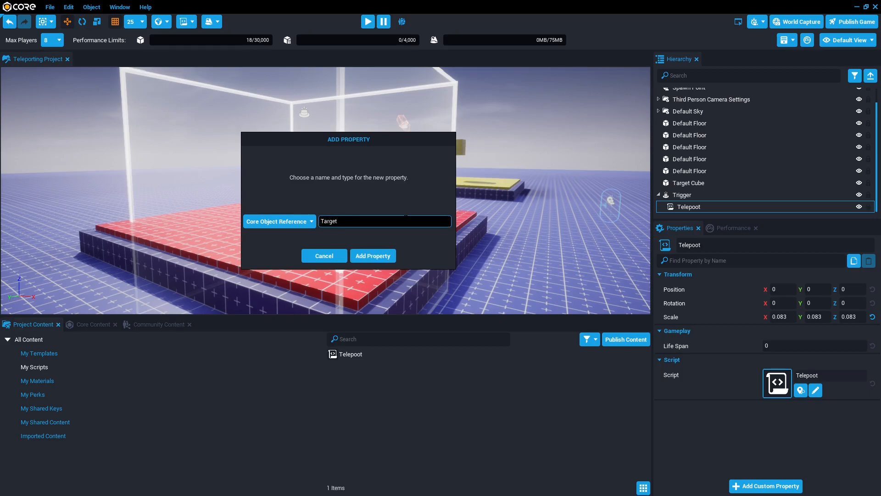
{"action": "mouse_move", "coordinate": [387, 254]}
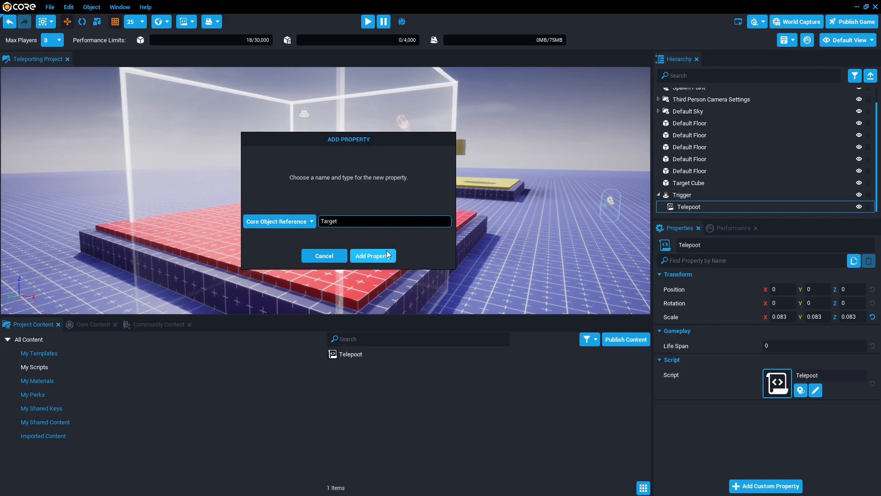
{"action": "left_click", "coordinate": [373, 256]}
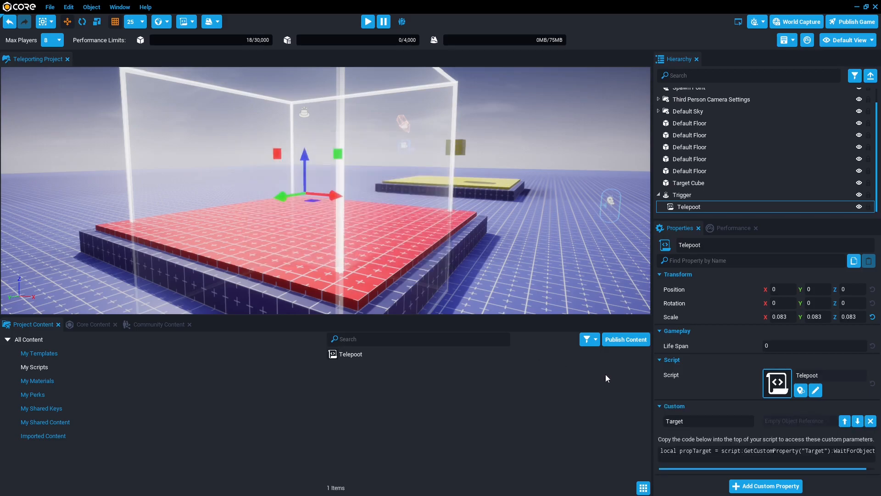
{"action": "mouse_move", "coordinate": [700, 183]}
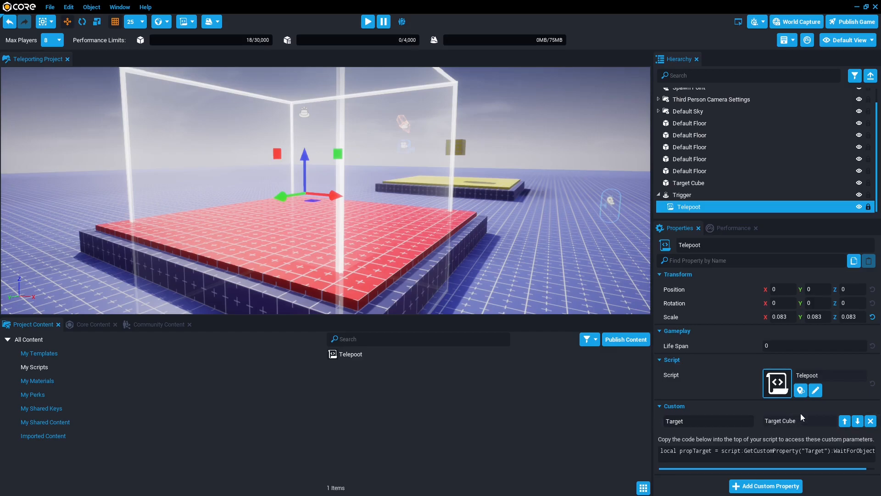
{"action": "mouse_move", "coordinate": [791, 415]}
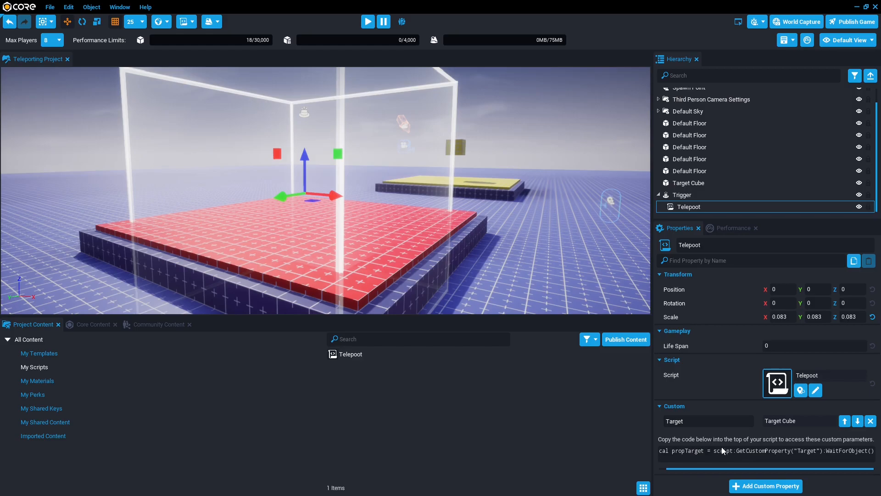
{"action": "mouse_move", "coordinate": [374, 357]}
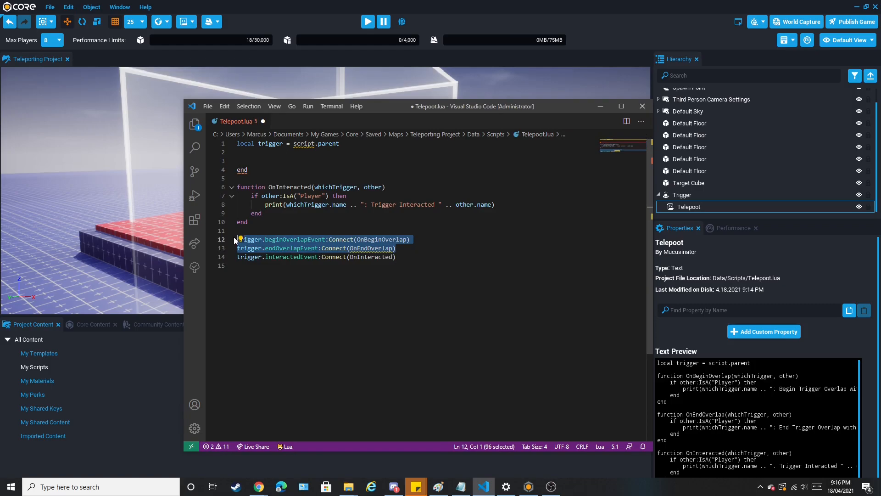
Remove the overlap handlers and declare propTarget from GetCustomProperty("Target"):WaitForObject()
{"action": "key", "text": "Delete"}
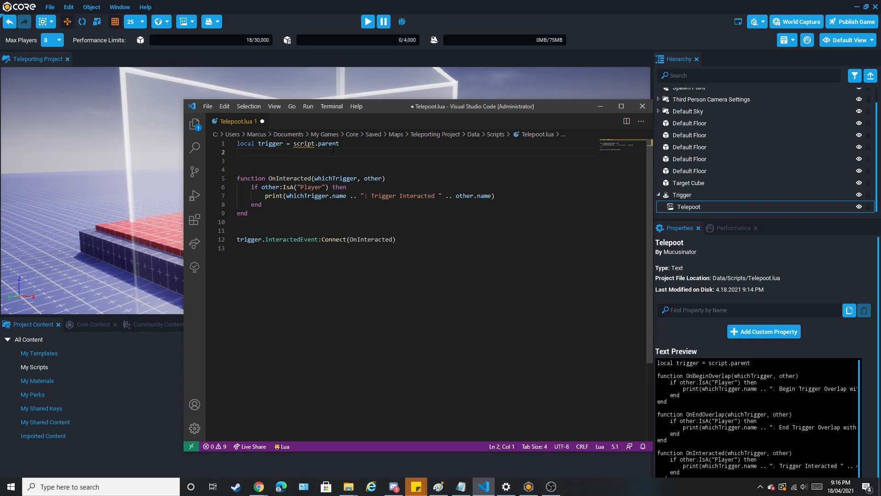
{"action": "type", "text": "local propTarget = script:GetCustomProperty(\"Target\"):WaitForObject()"}
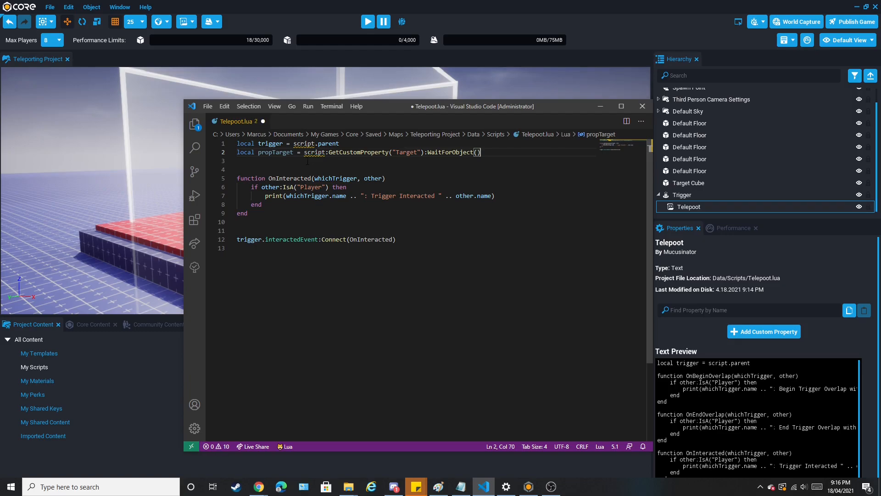
{"action": "double_click", "coordinate": [276, 153]}
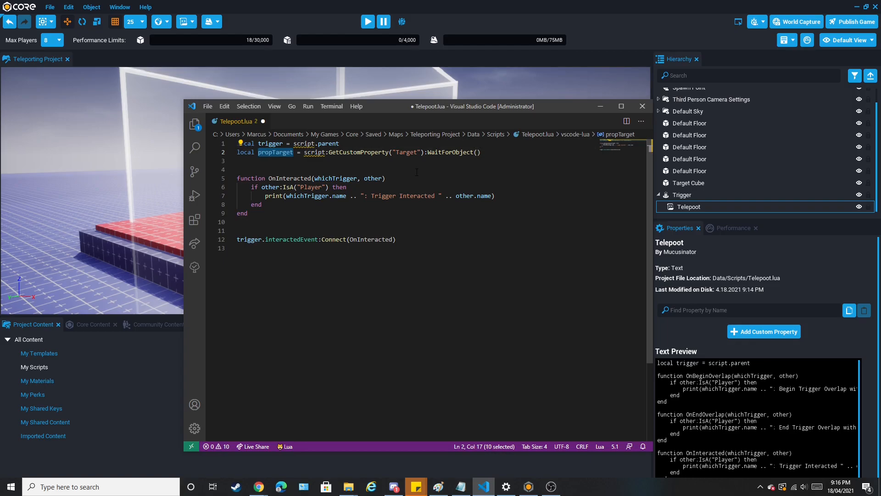
{"action": "mouse_move", "coordinate": [453, 164]}
{"action": "type", "text": "ARGET"}
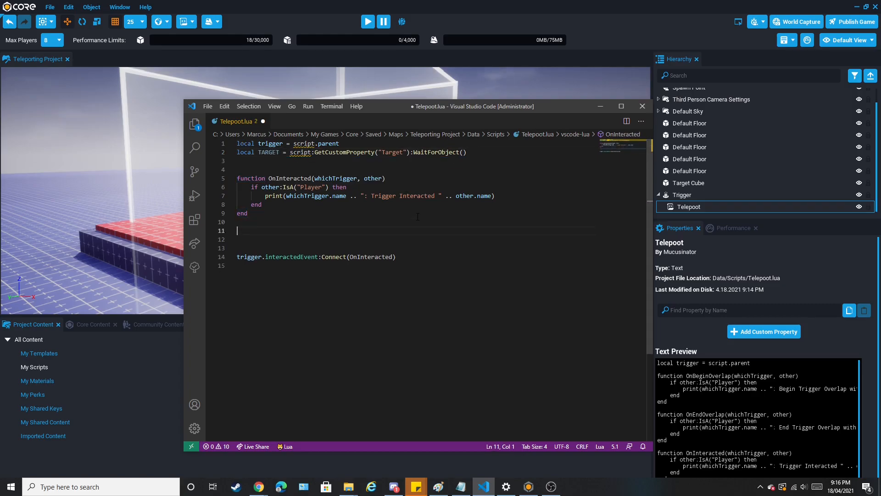
Begin function TELEPORTING(player) with a player:SetWorldPosition( call
{"action": "type", "text": "function"}
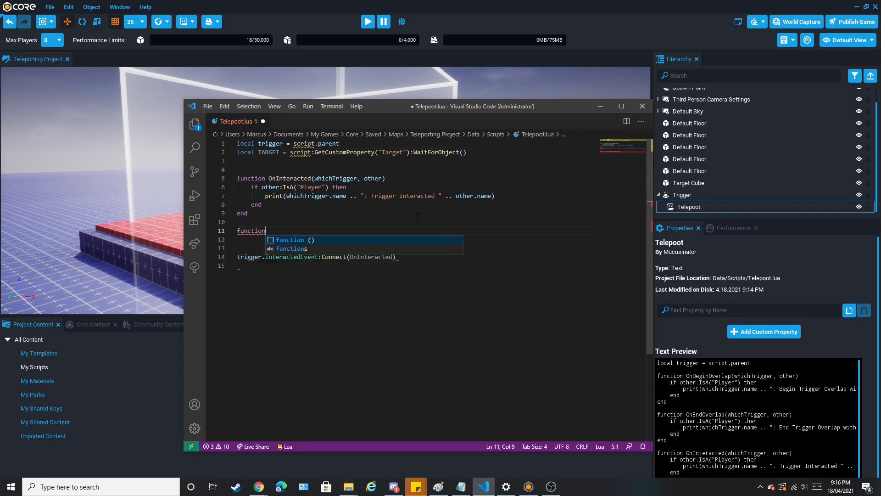
{"action": "type", "text": "TELEPORTING ("}
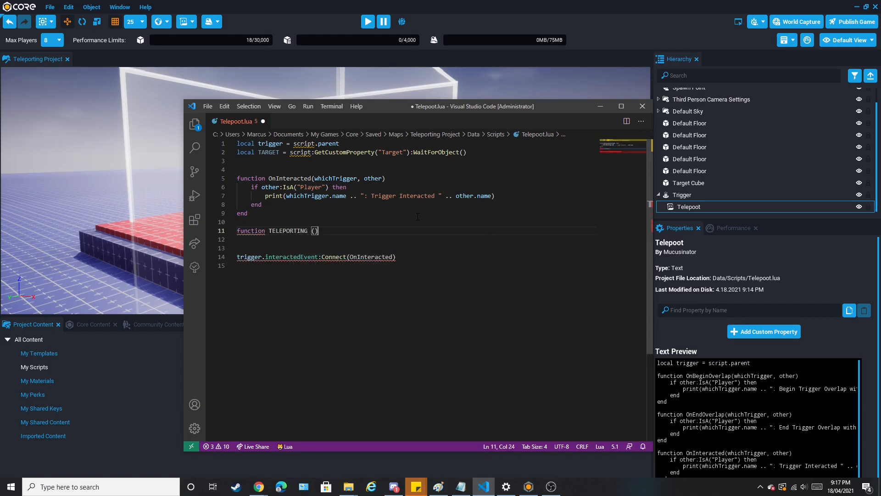
{"action": "type", "text": "player"}
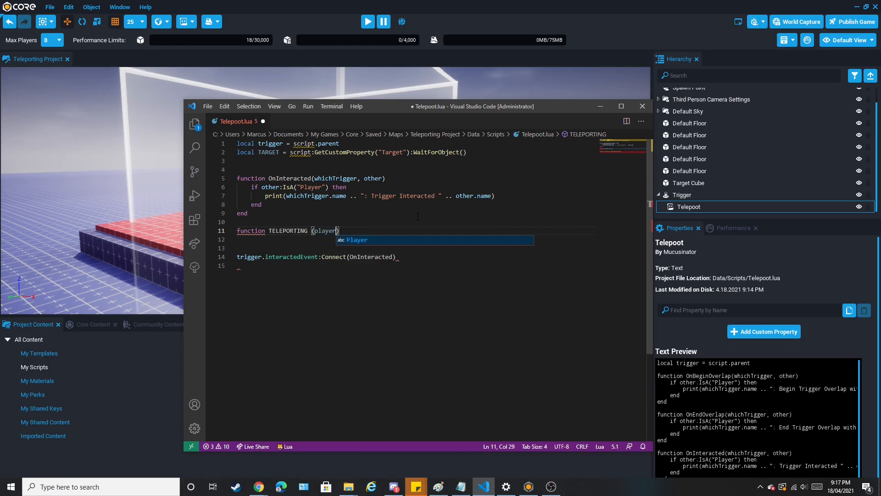
{"action": "key", "text": "Enter"}
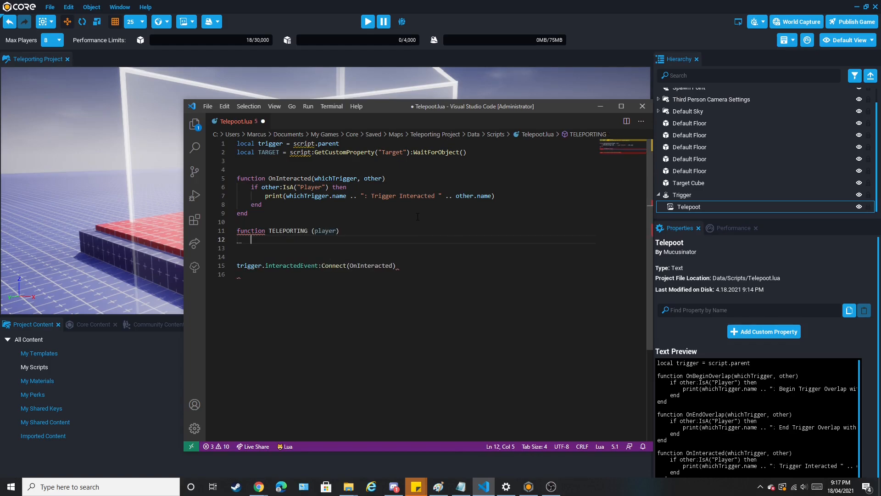
{"action": "type", "text": "player:S"}
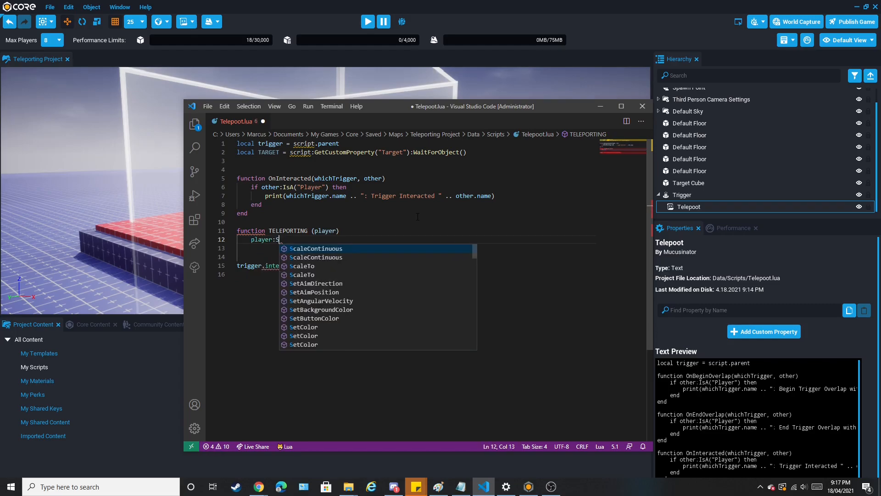
{"action": "type", "text": "SetWorldPosition"}
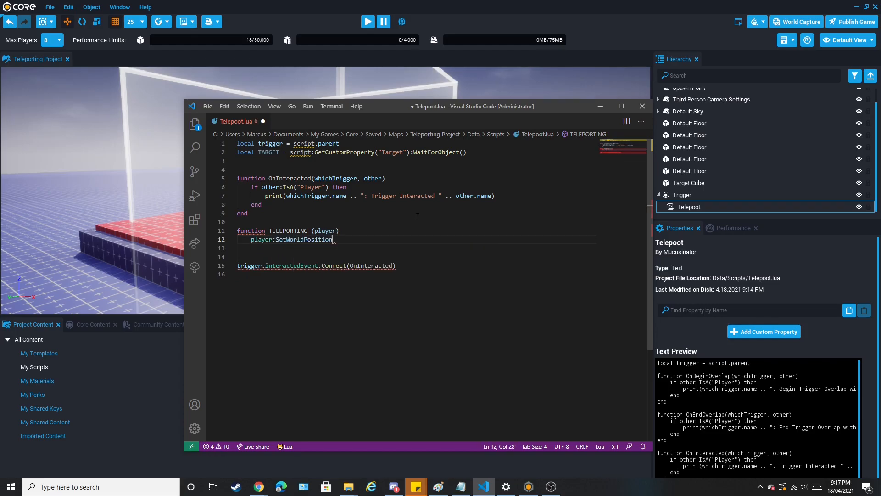
{"action": "type", "text": "("}
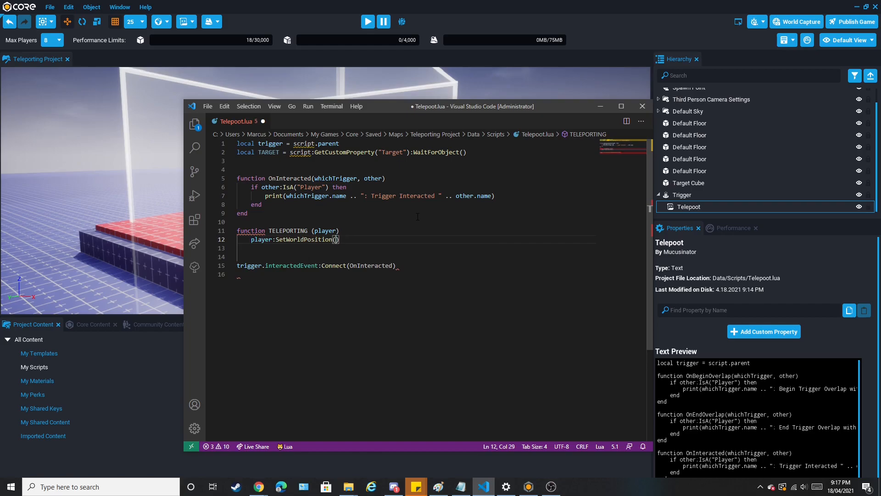
Pass TARGET:GetWorldPosition() as the new position and close the function with end
{"action": "type", "text": "\" \""}
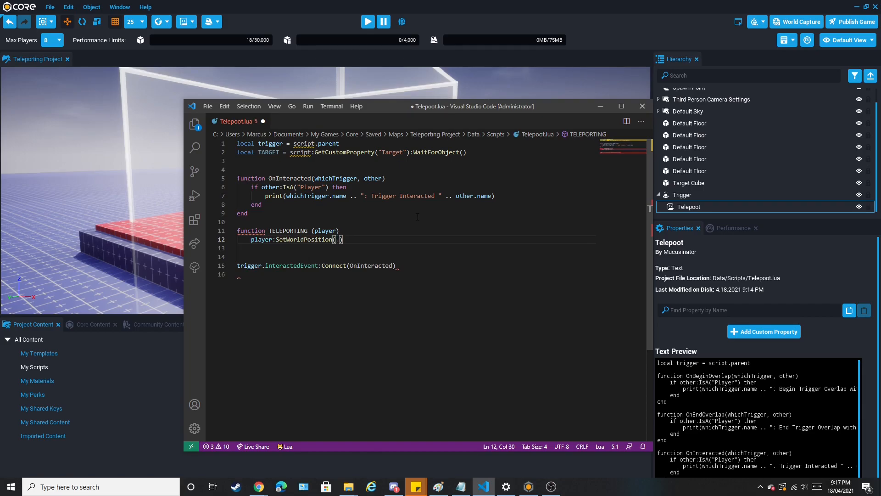
{"action": "type", "text": "TARGET:GetWorldPosition"}
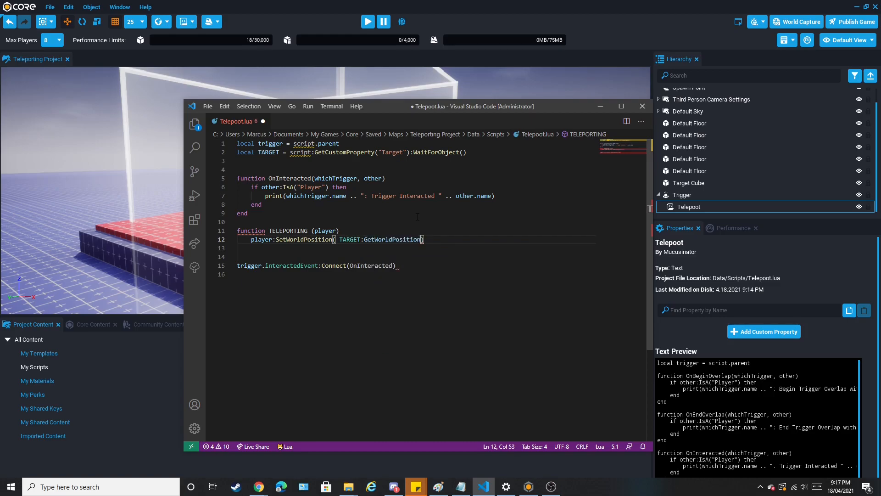
{"action": "type", "text": "()"}
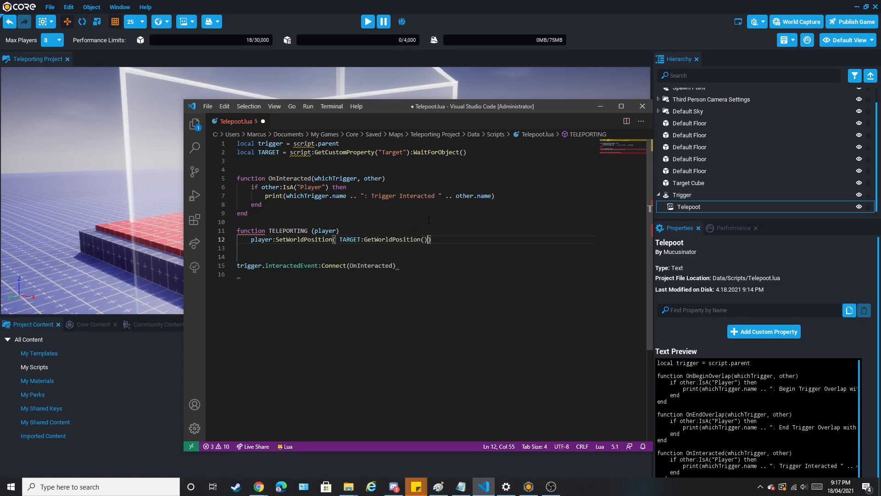
{"action": "key", "text": "Enter"}
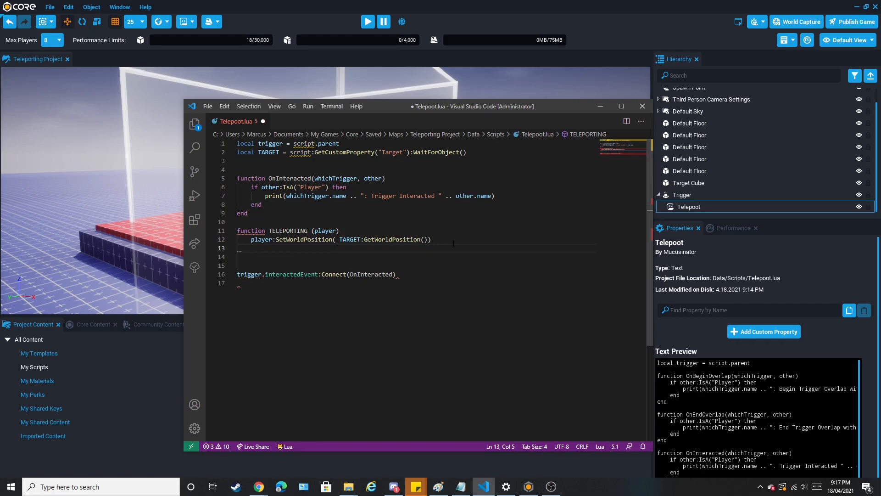
{"action": "type", "text": "end"}
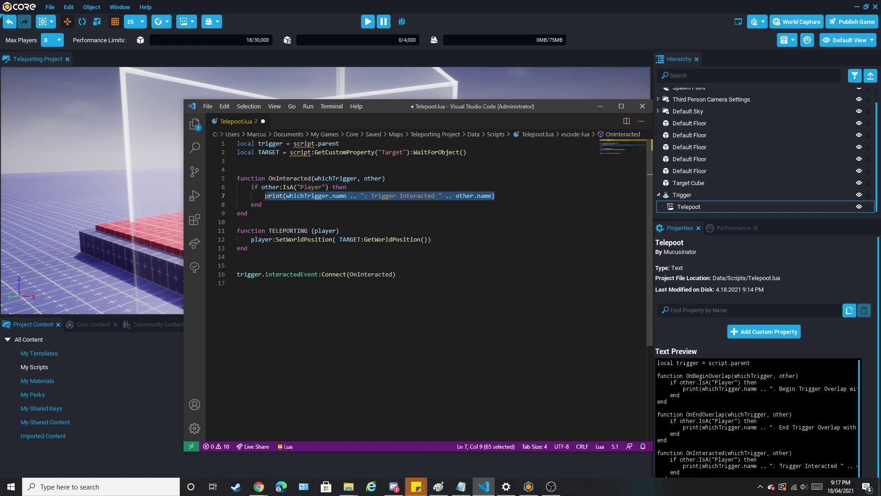
Replace the print line in OnInteracted with TELEPORTING(other) and save Telepoot.lua
{"action": "type", "text": "TELEPORTING("}
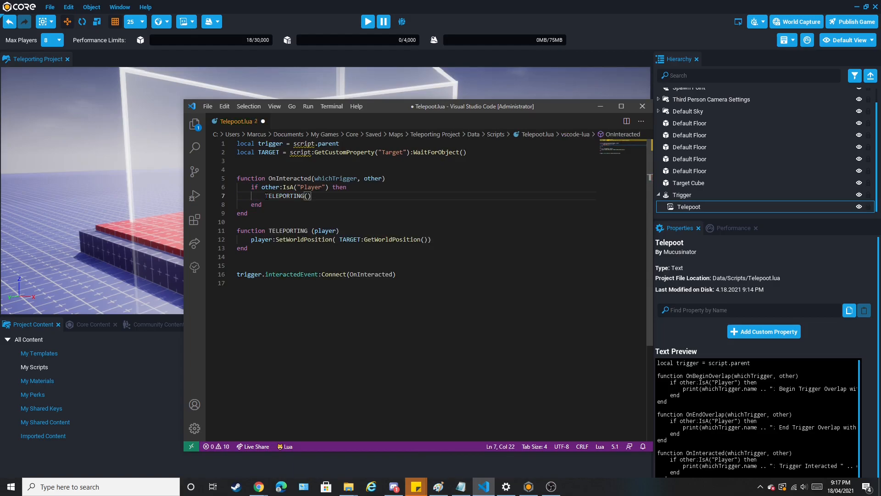
{"action": "type", "text": "other"}
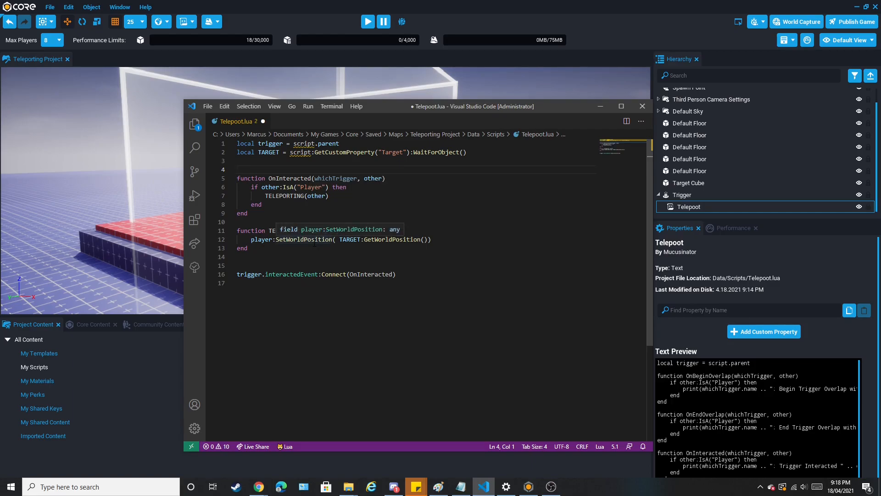
{"action": "mouse_move", "coordinate": [335, 236]}
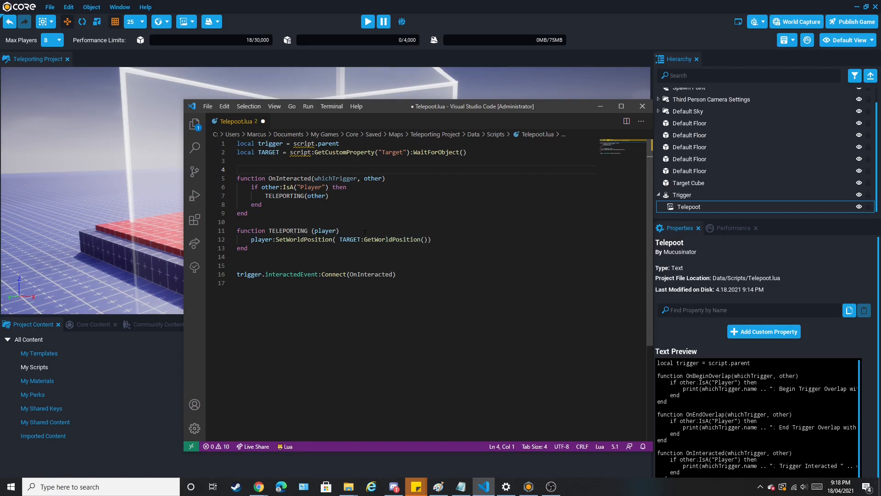
{"action": "mouse_move", "coordinate": [349, 239]}
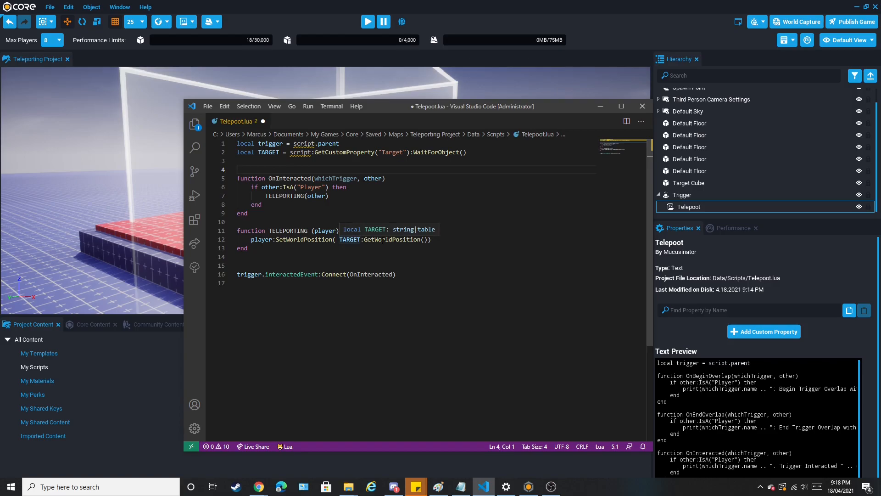
{"action": "mouse_move", "coordinate": [390, 239]}
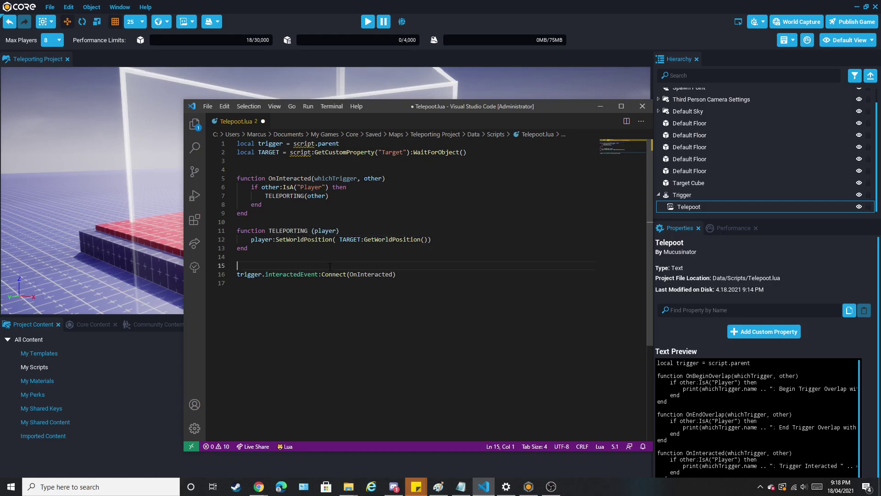
{"action": "key", "text": "ctrl+s"}
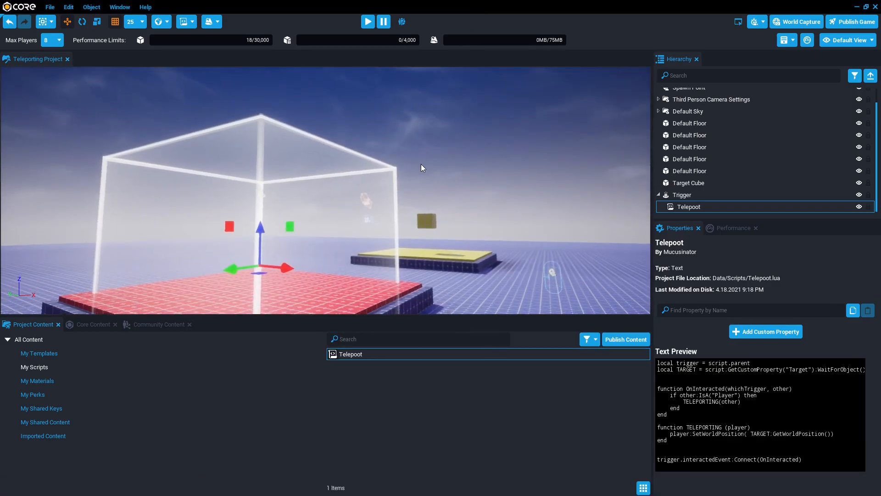
{"action": "mouse_move", "coordinate": [367, 22]}
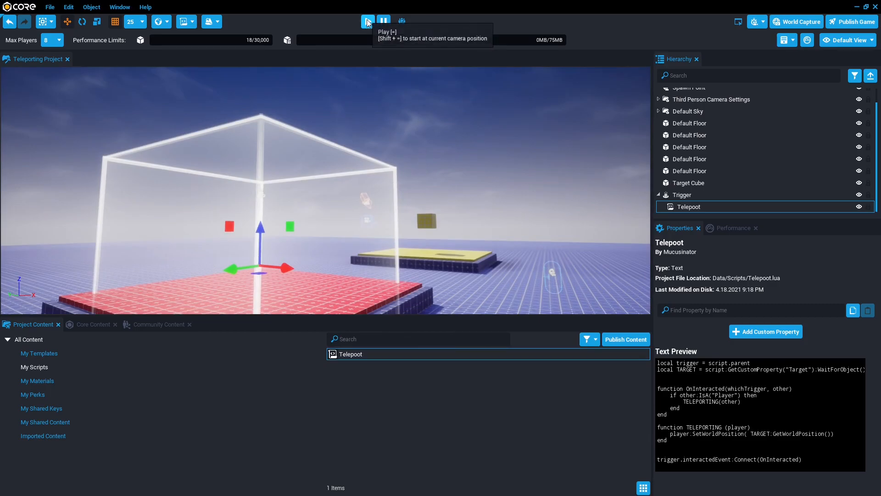
Start Preview Mode to run the scene with the updated teleport script
{"action": "left_click", "coordinate": [368, 22]}
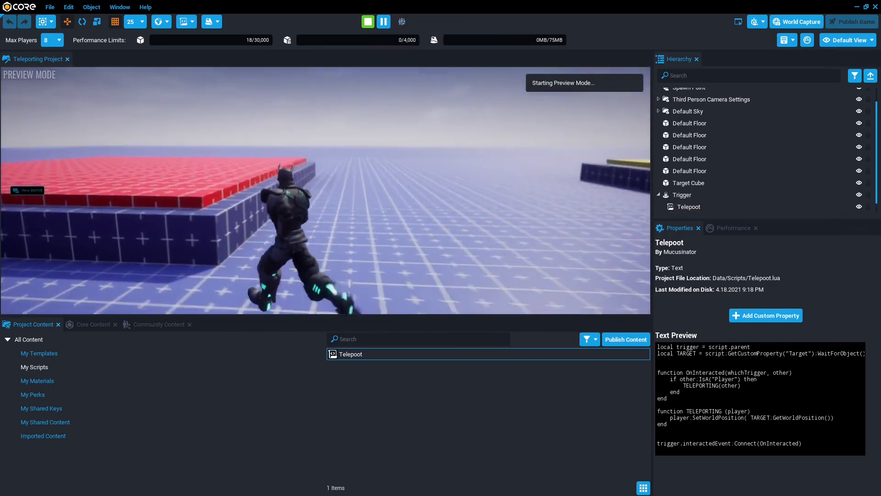